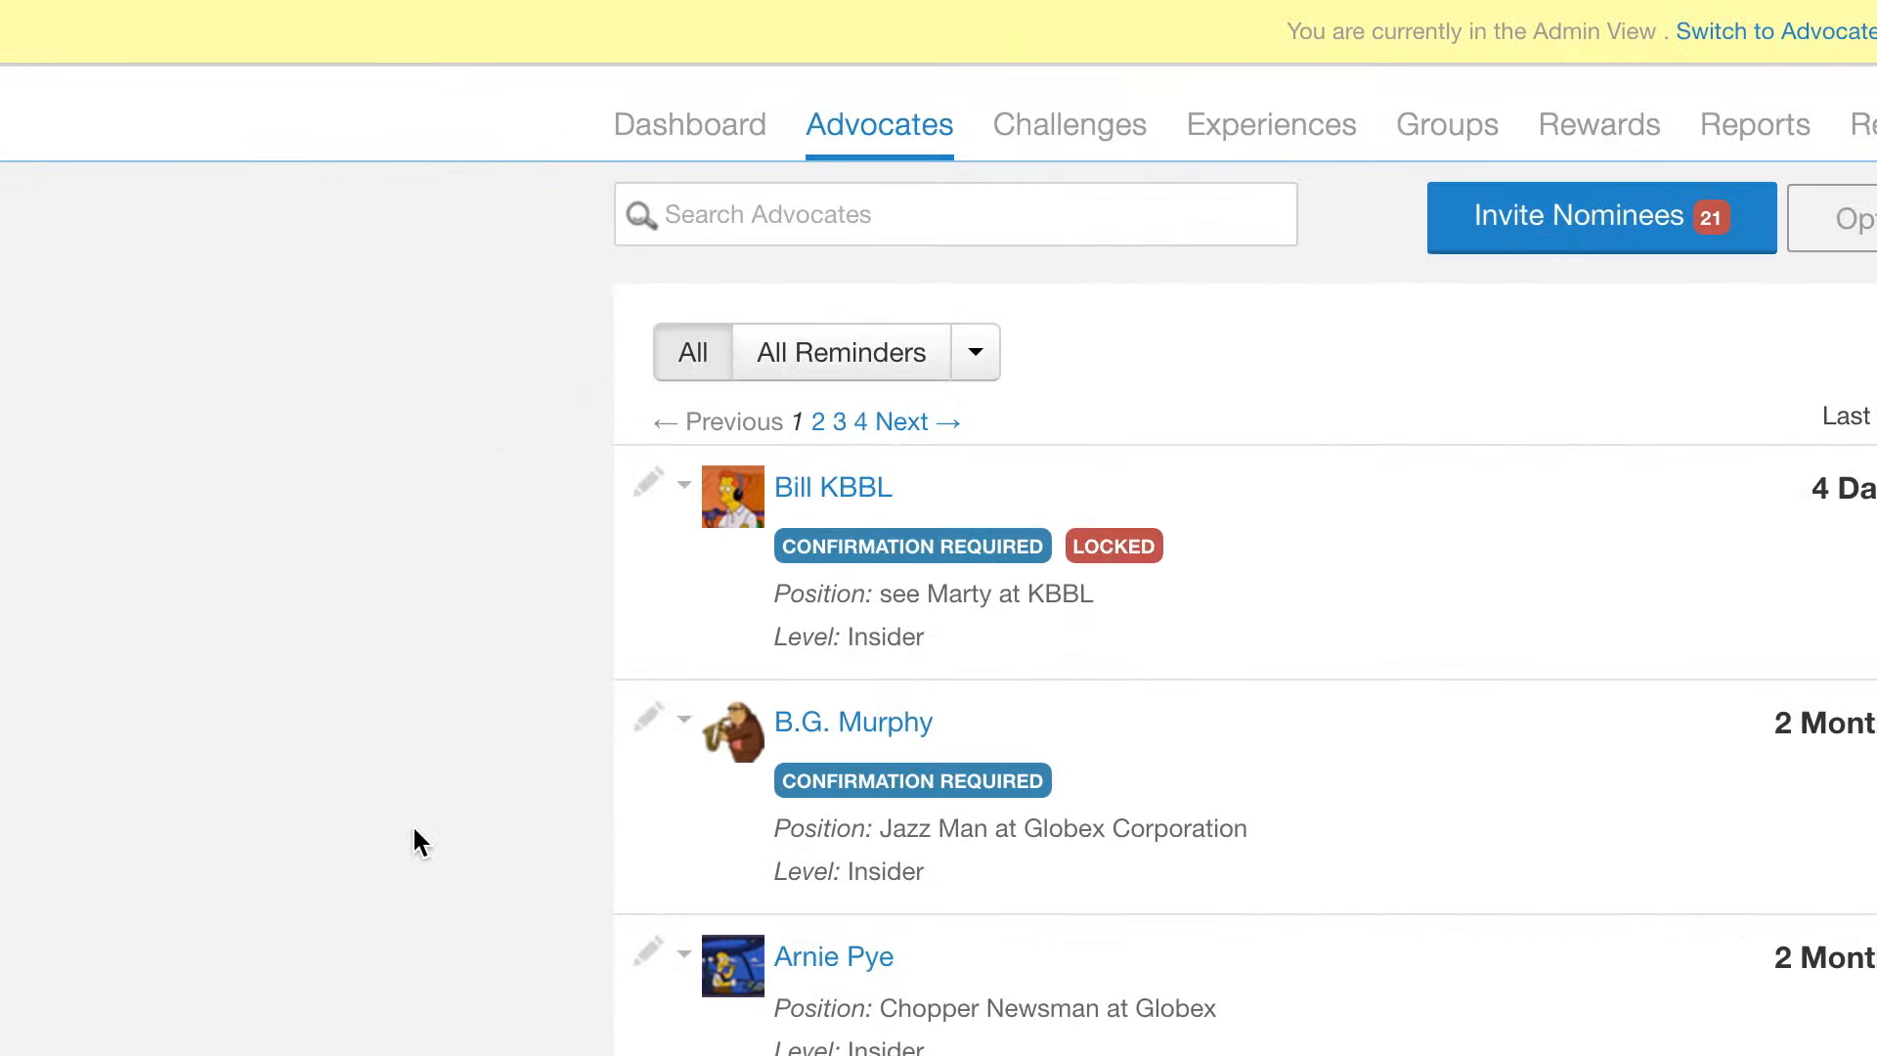
mouse_move(878, 141)
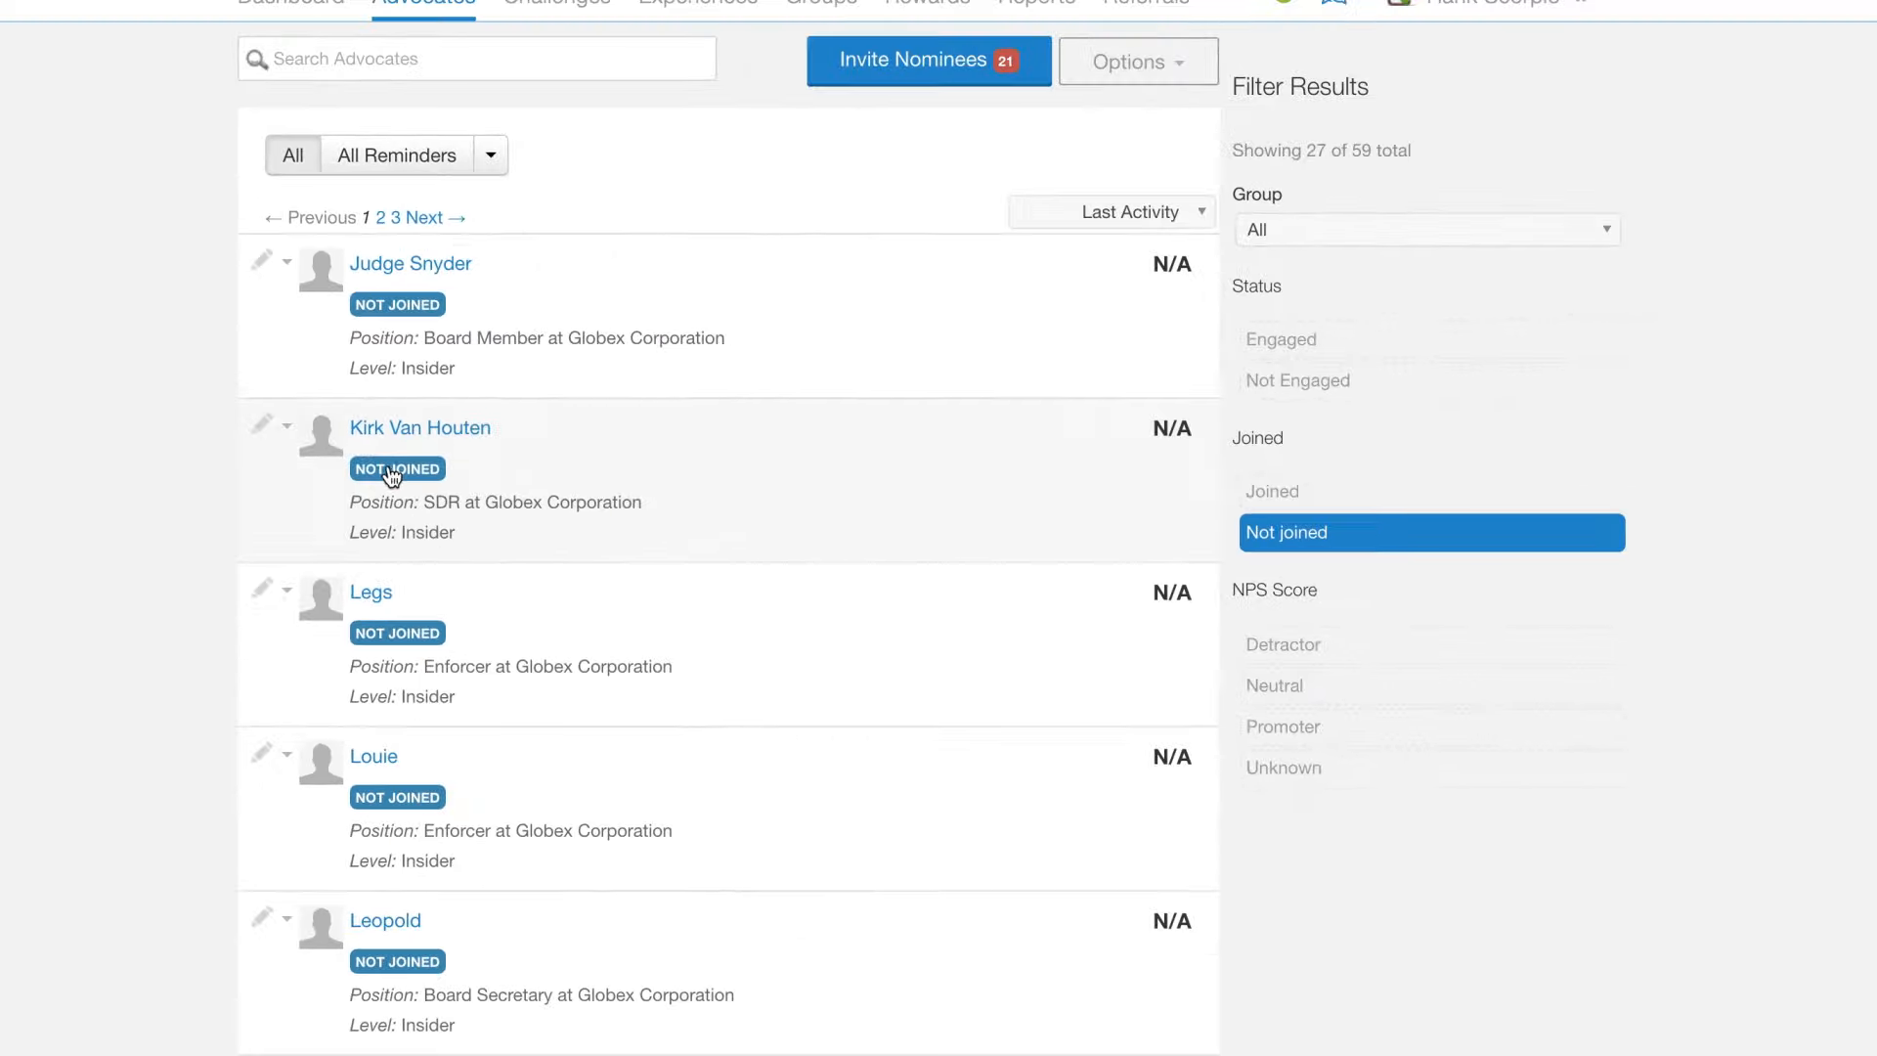
Open the invitation status for the not-joined advocate Kirk Van Houten
left_click(395, 468)
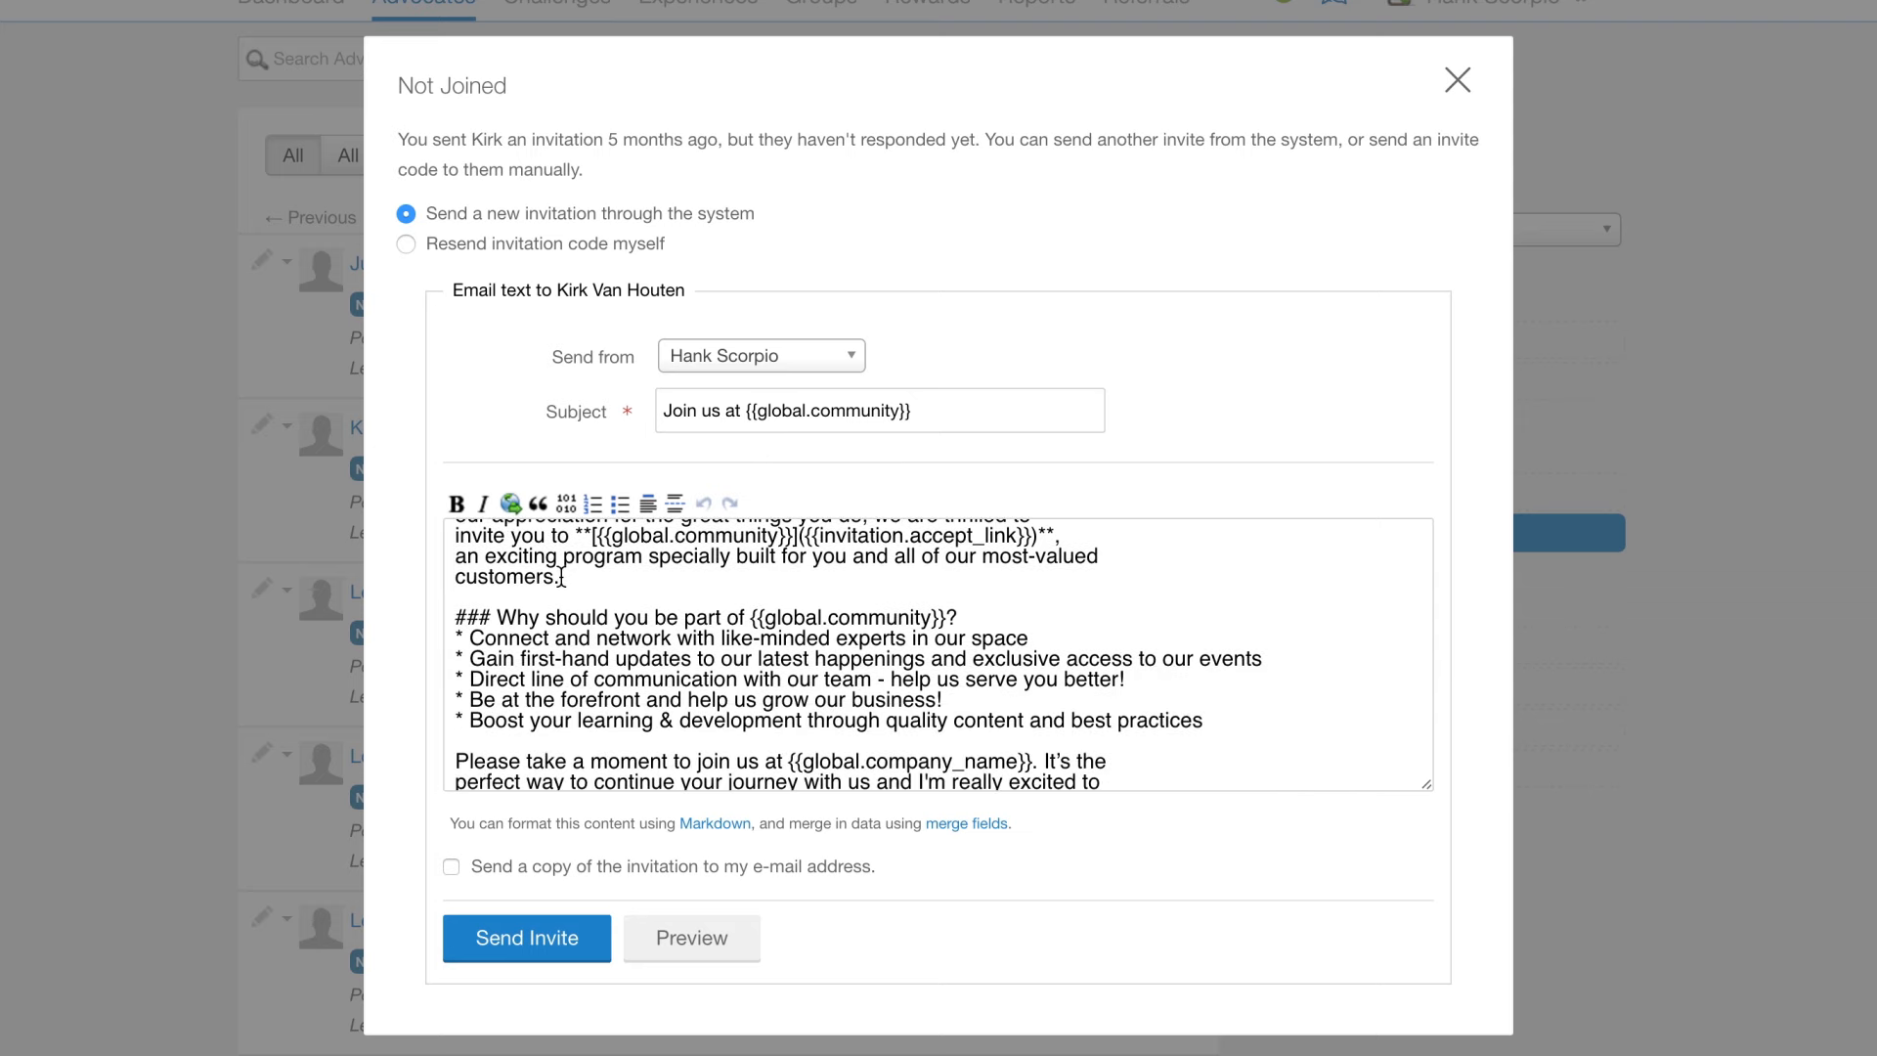
Review the invitation email's message text by scrolling through it
scroll("down", 3)
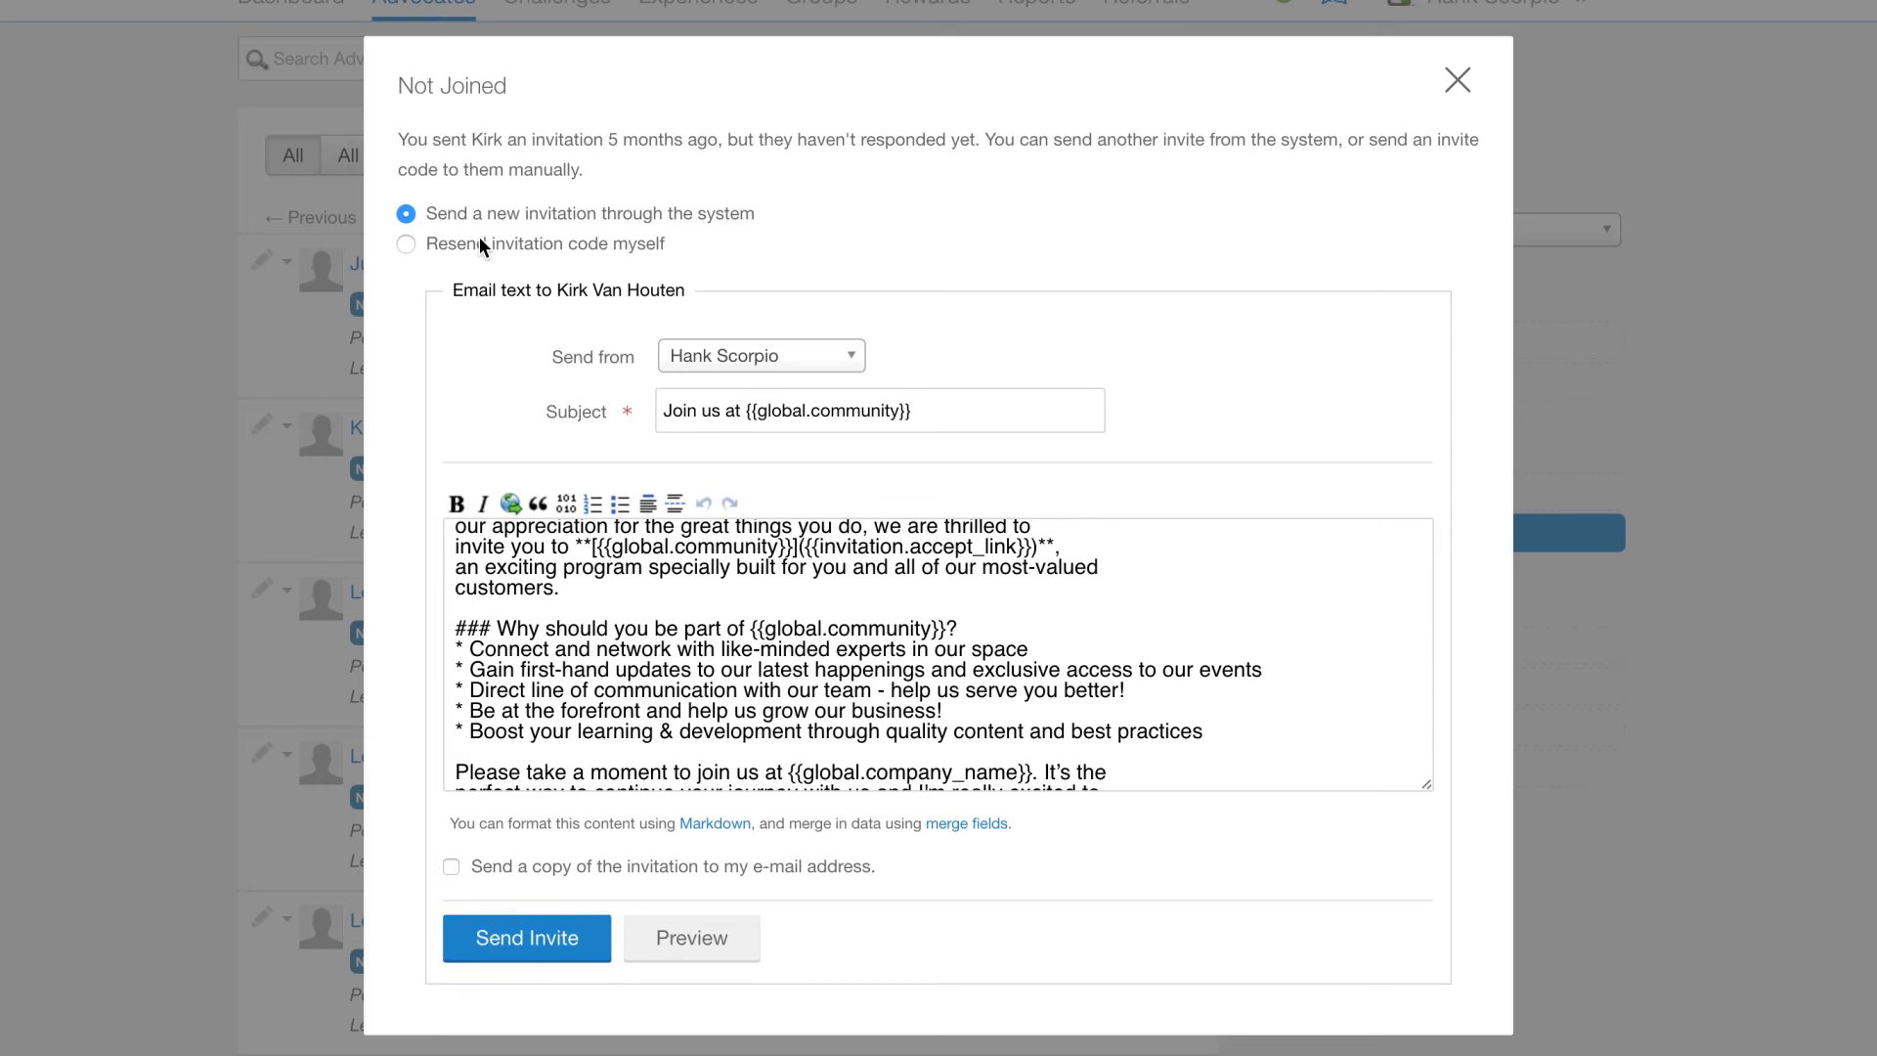
Choose 'Resend invitation code myself' and copy Kirk's invitation link, then navigate onward
left_click(406, 245)
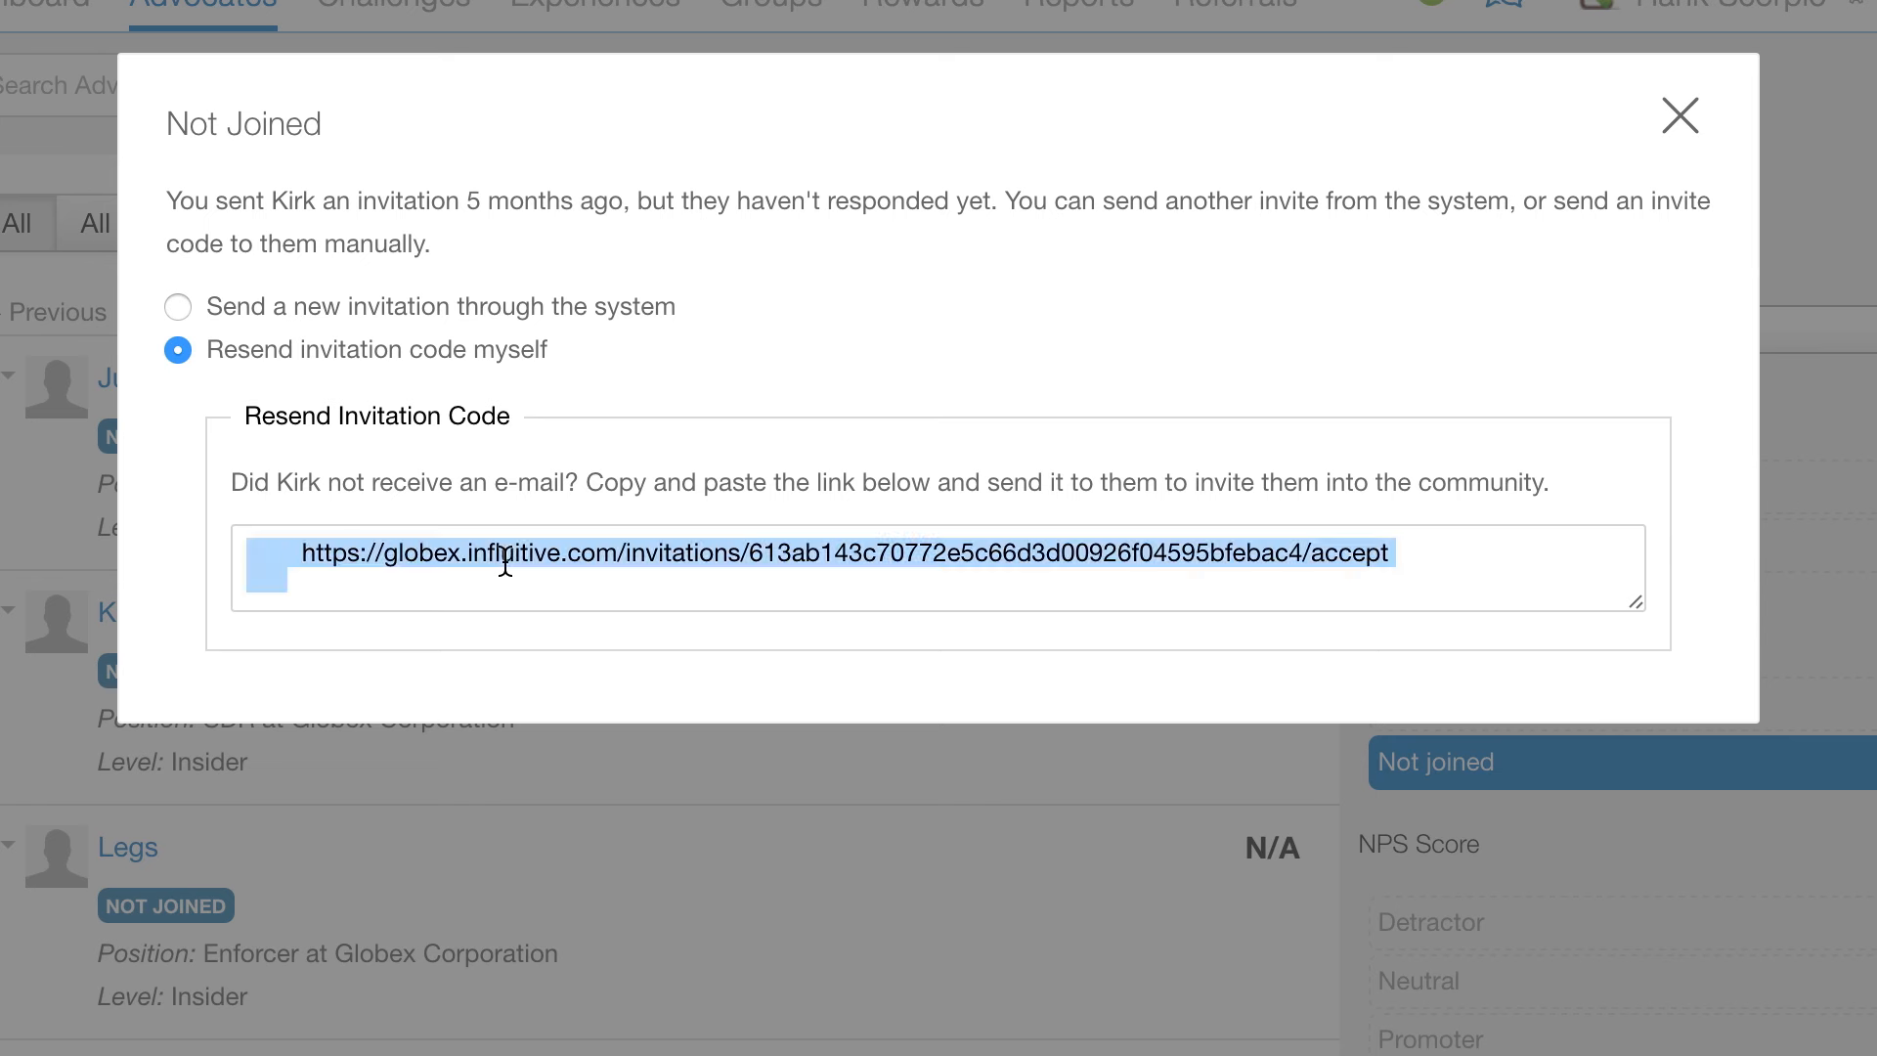
right_click(503, 568)
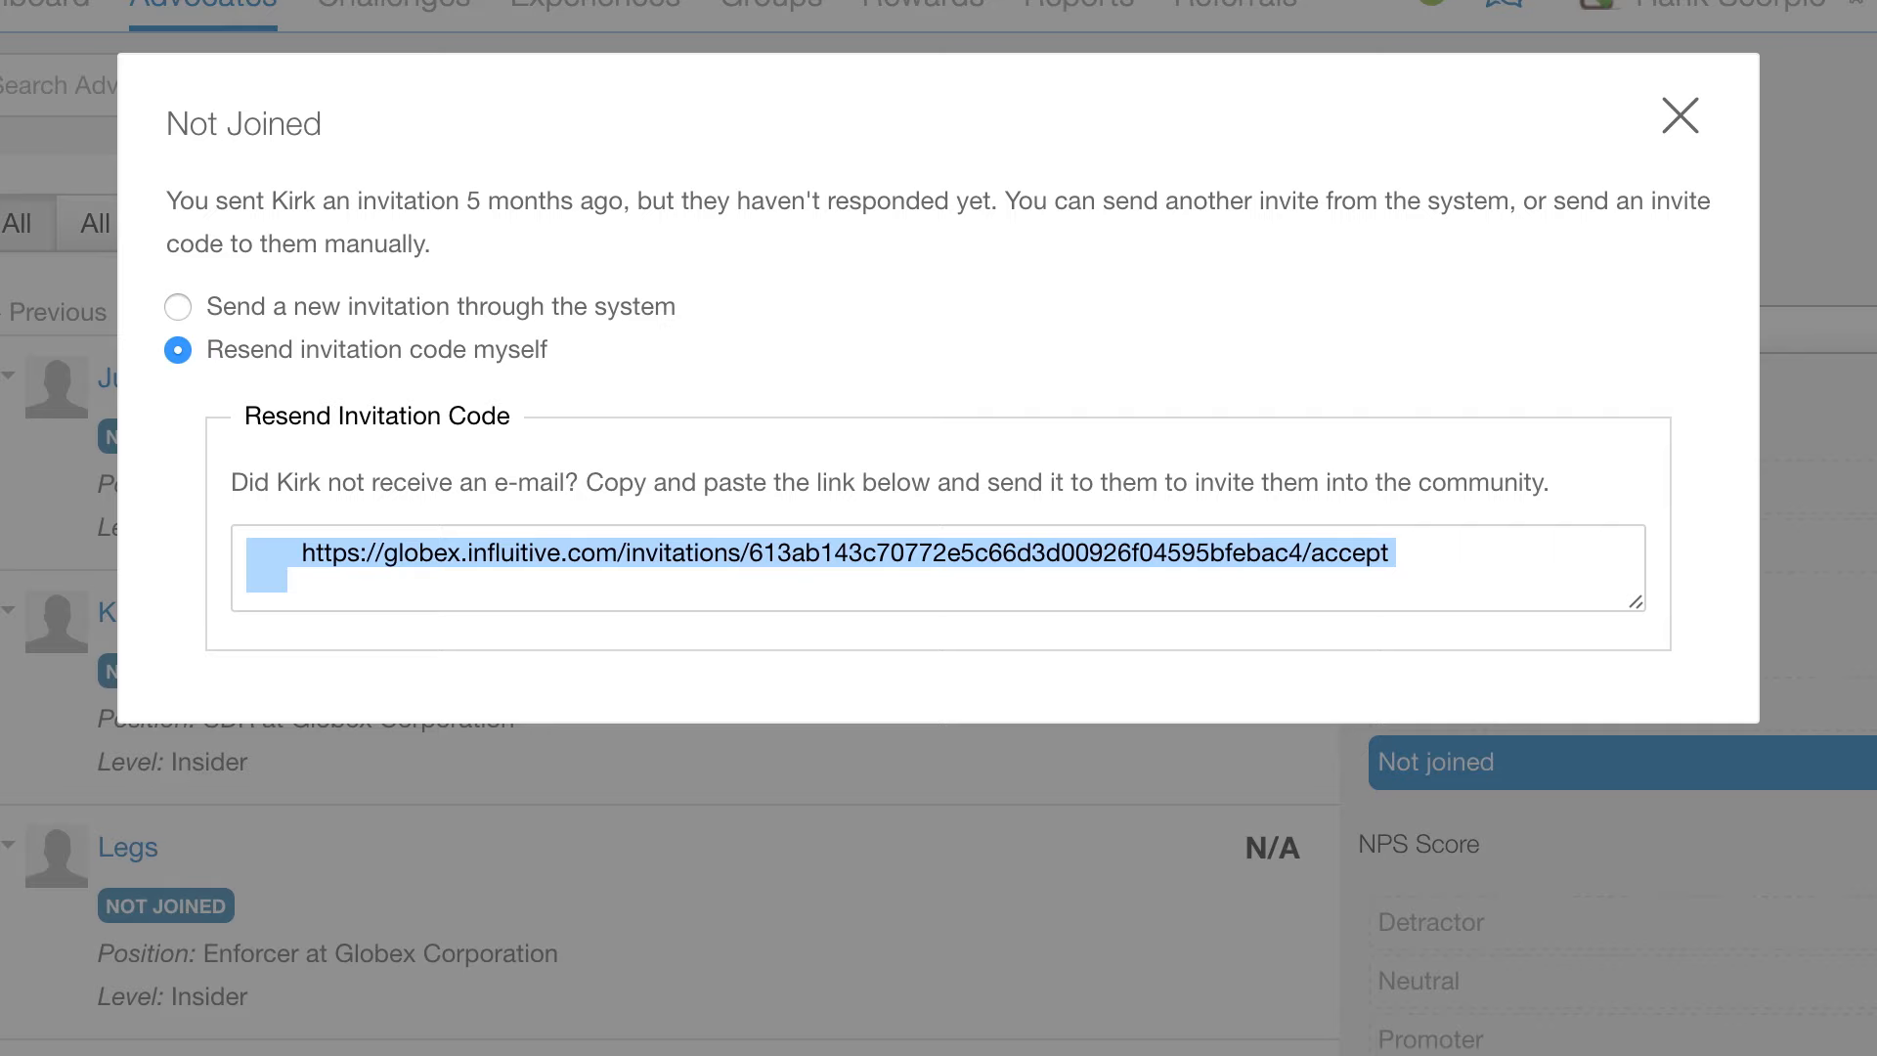
left_click(1678, 115)
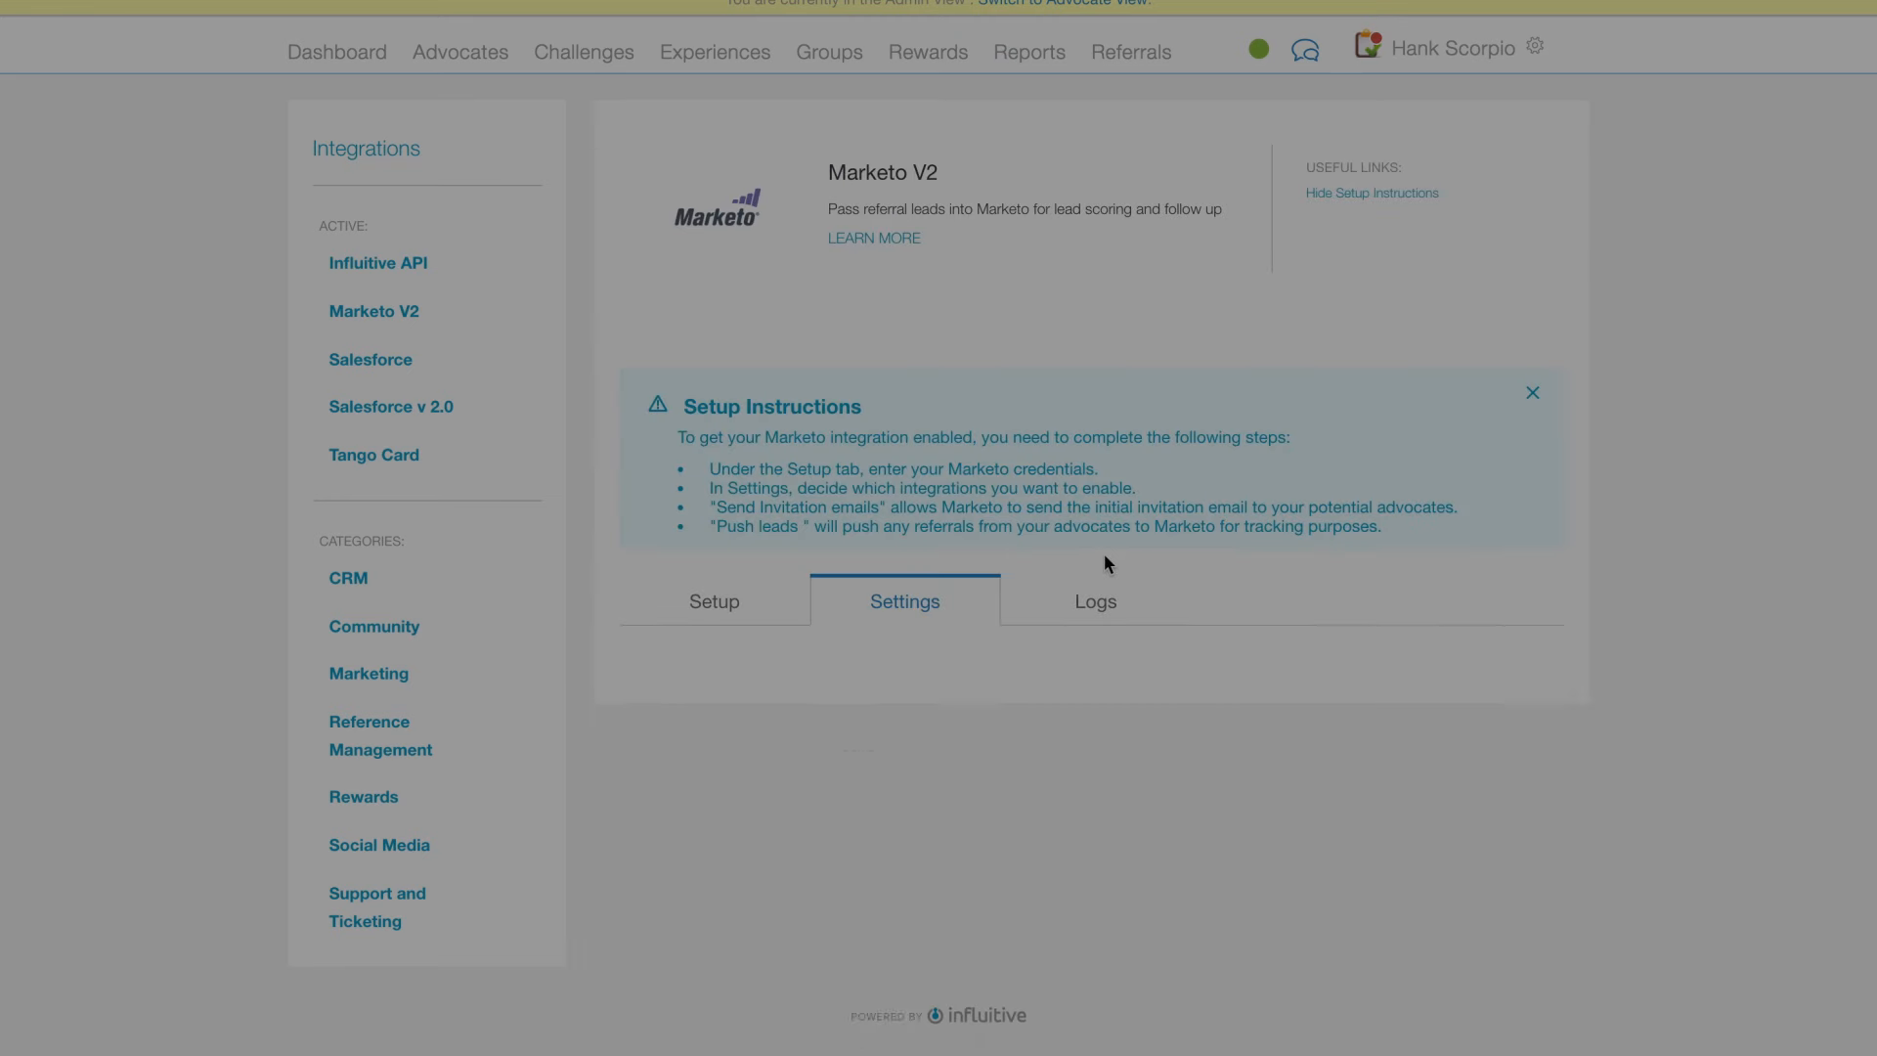
Show the Marketo V2 integration's Settings options, including Send Invitation Emails with Marketo
left_click(904, 601)
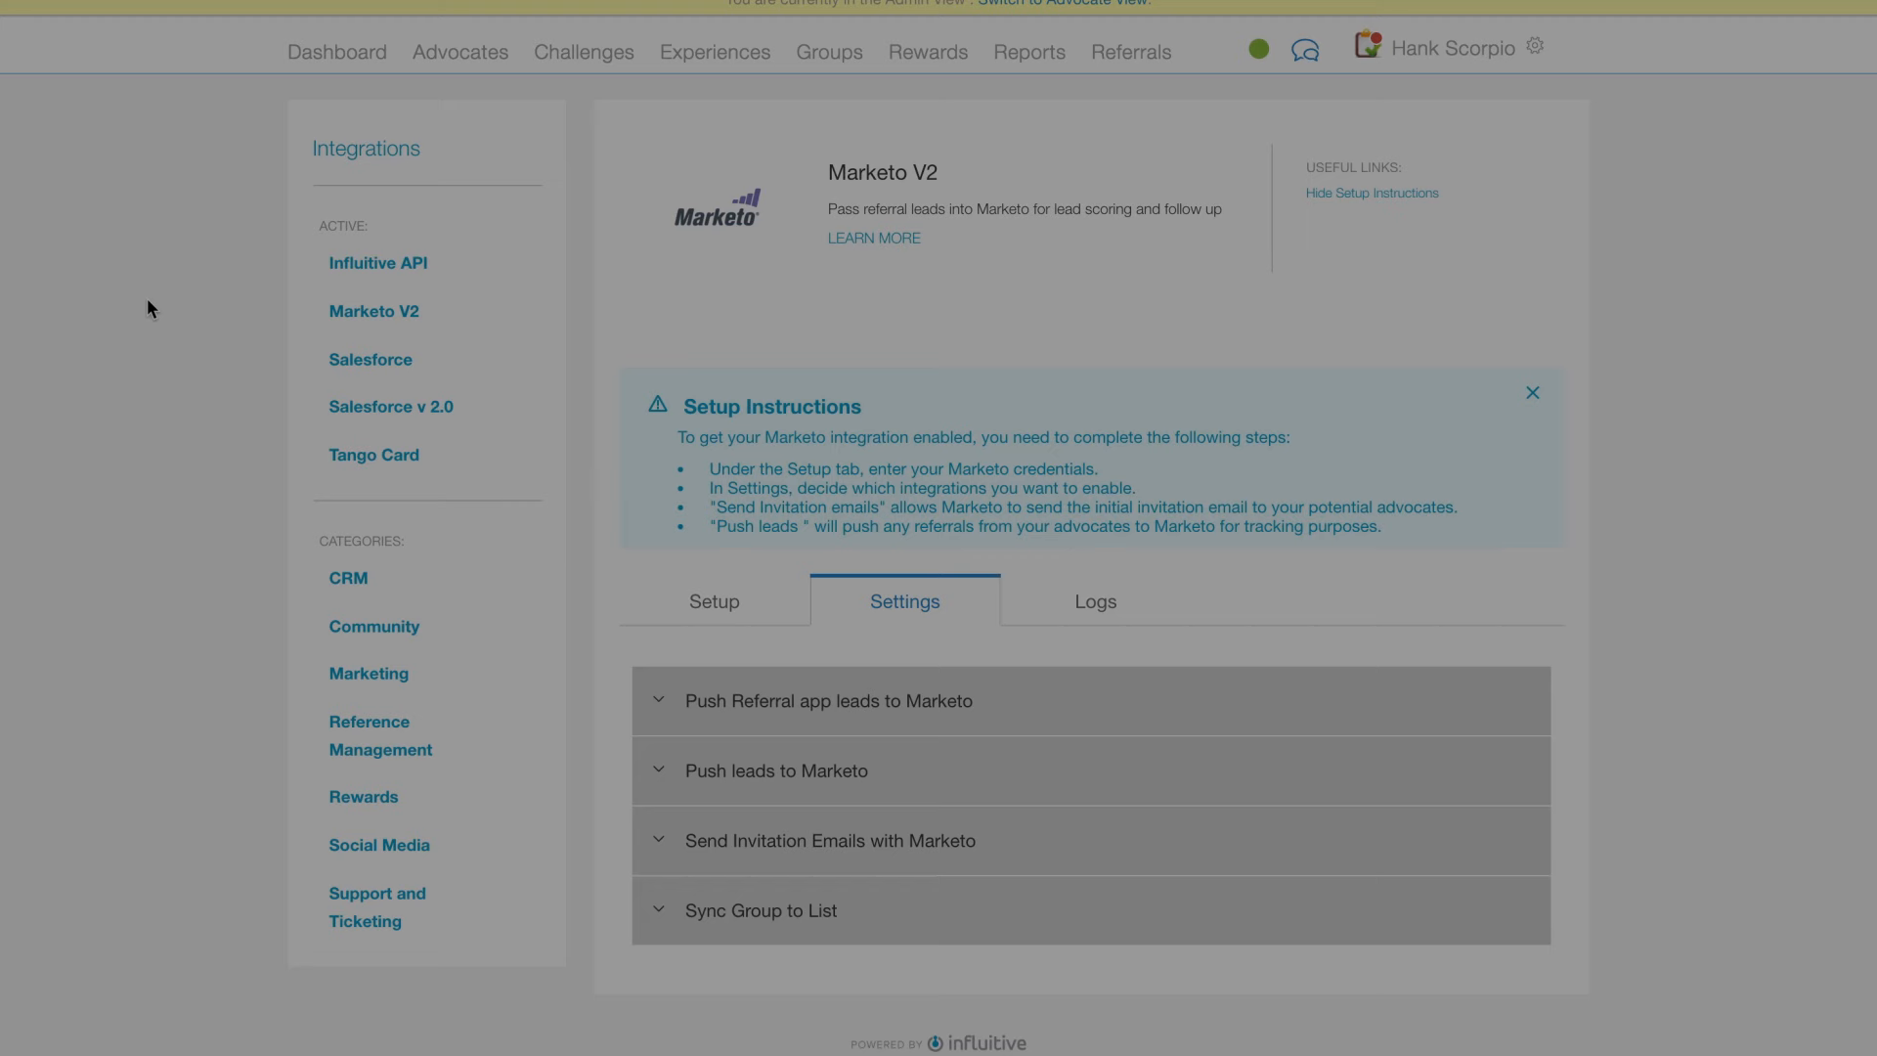
mouse_move(826, 616)
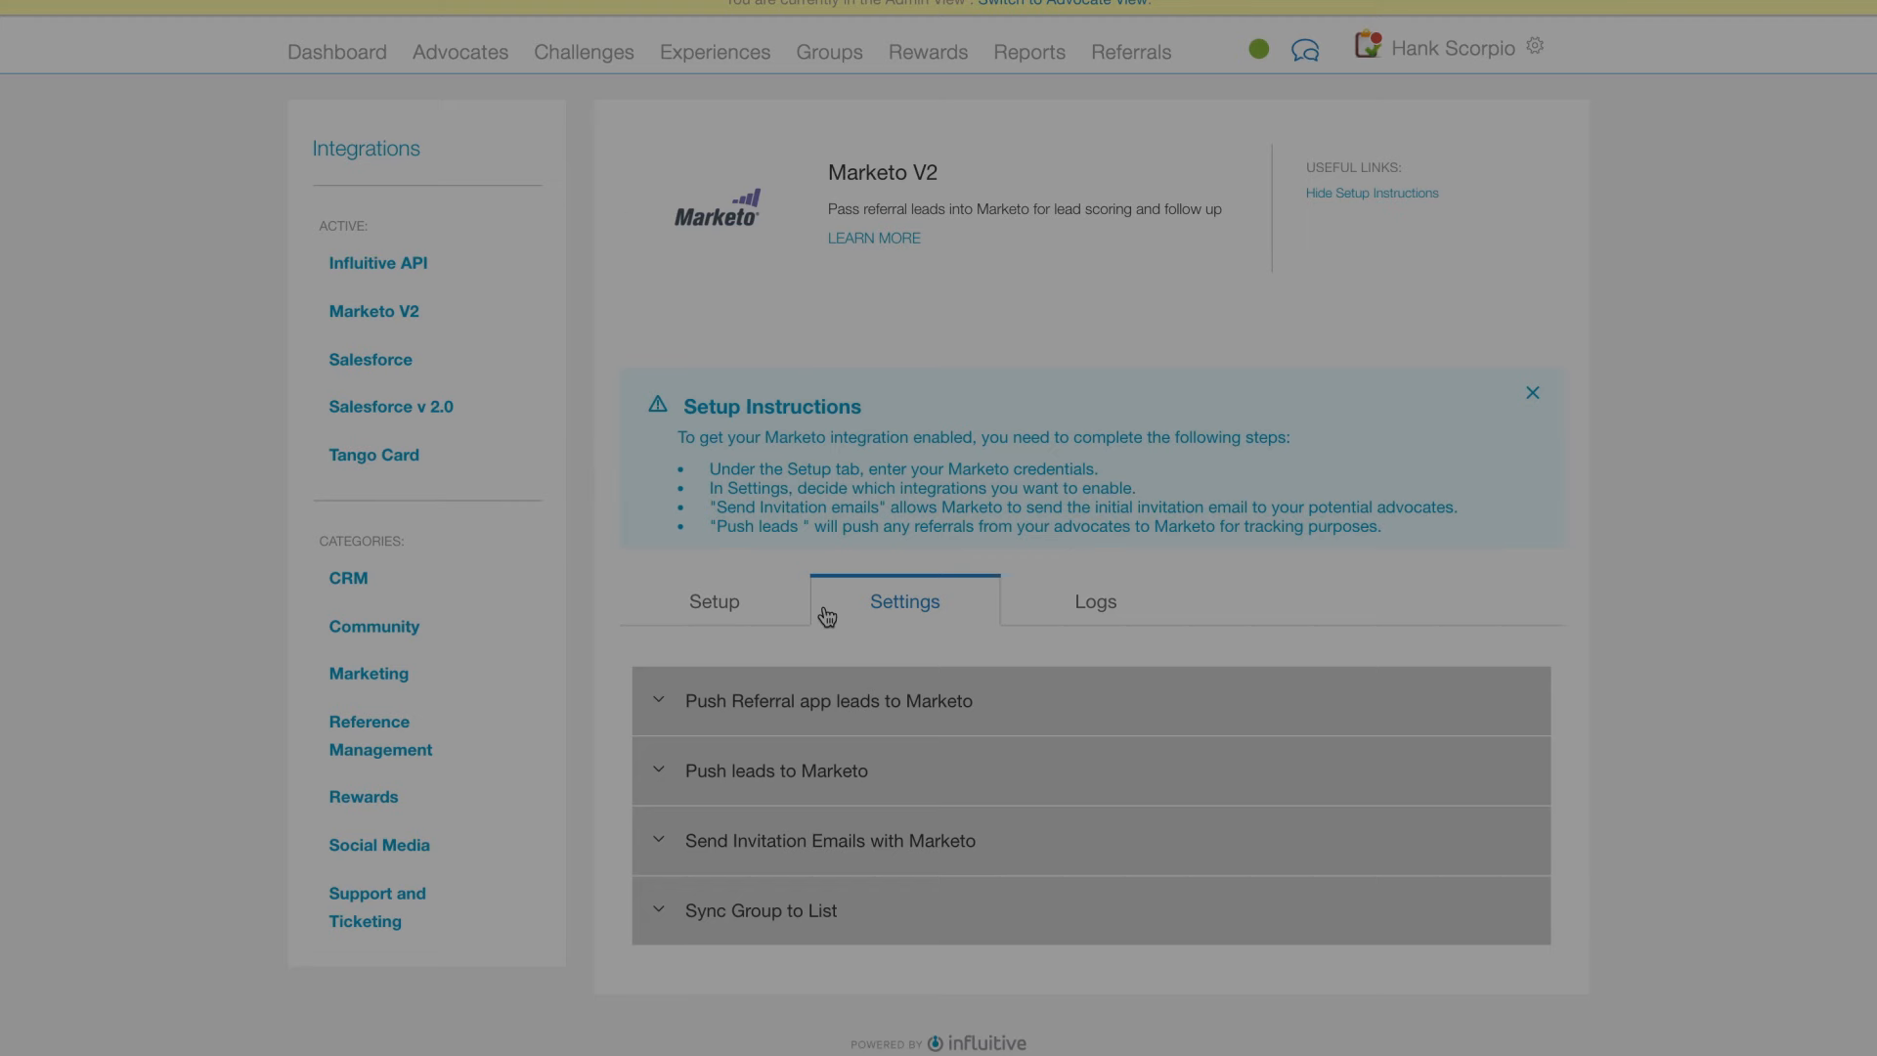